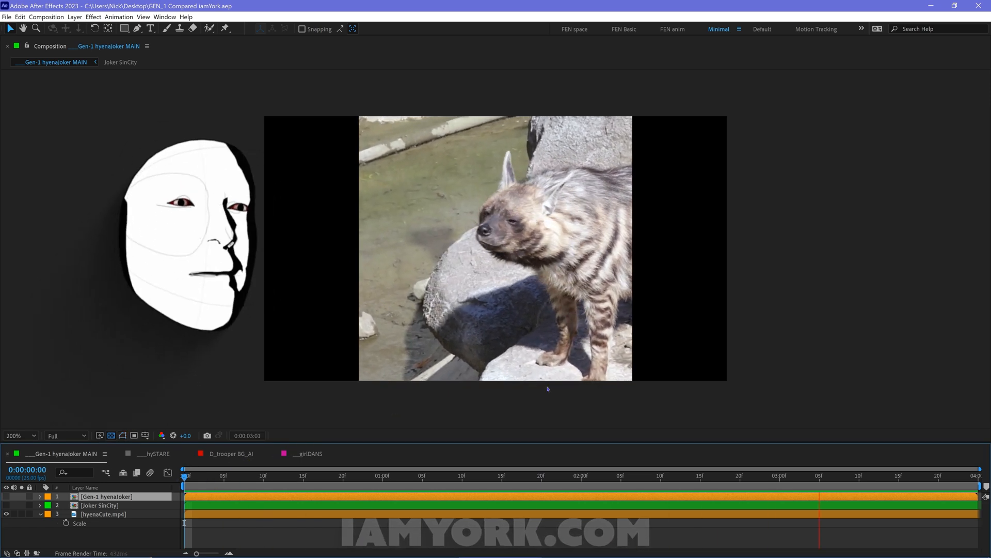
# Make the Joker SinCity layer visible over the hyena clip in hyenaJoker
pyautogui.click(422, 475)
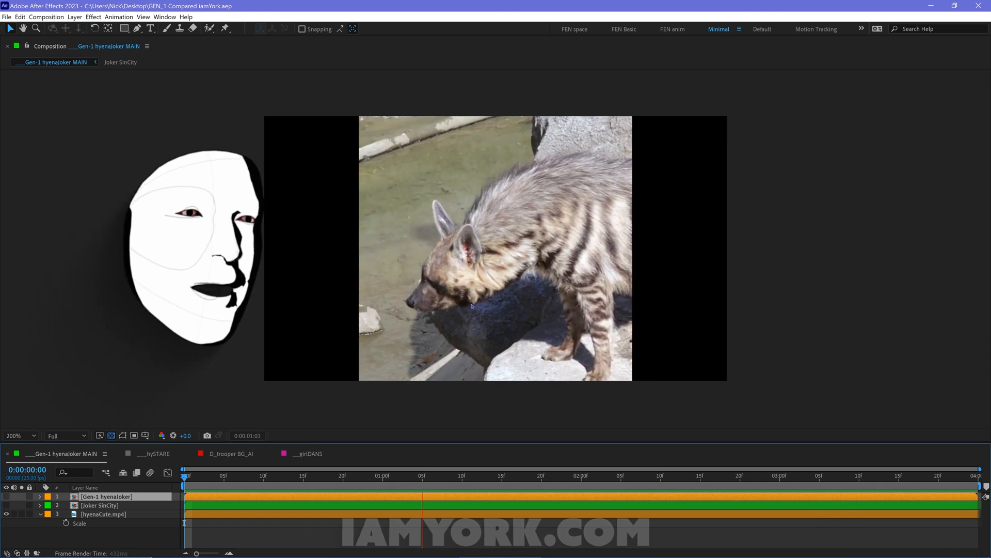
pyautogui.click(819, 476)
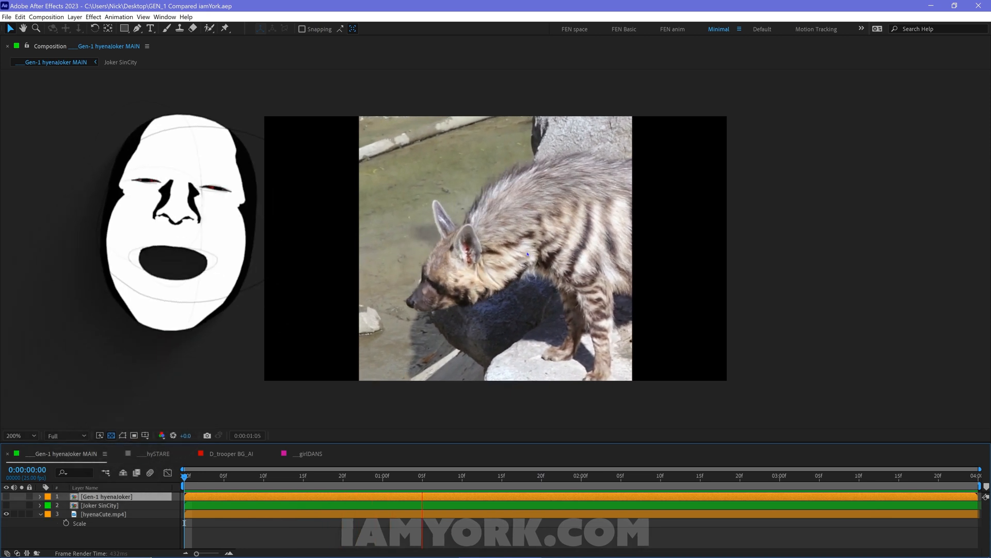
pyautogui.click(820, 475)
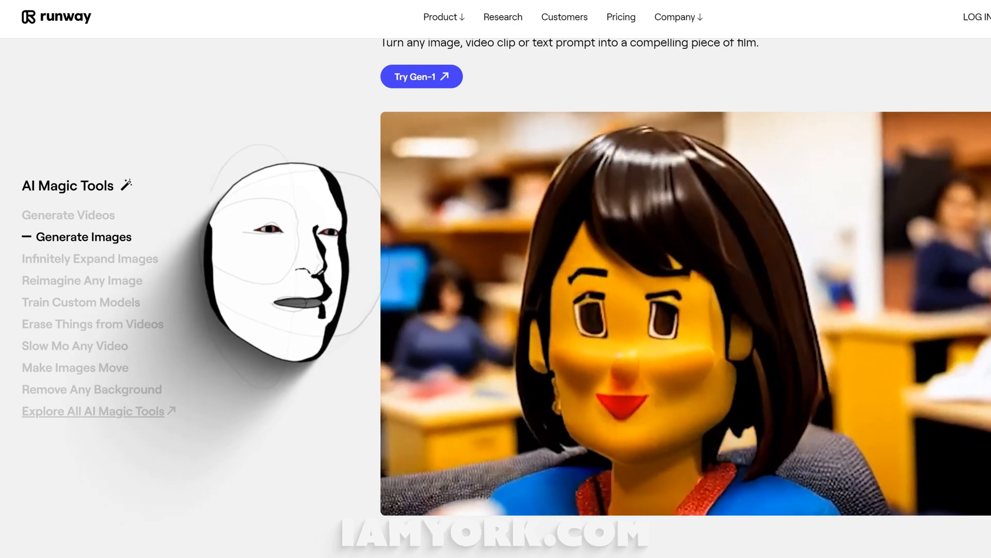
pyautogui.click(67, 215)
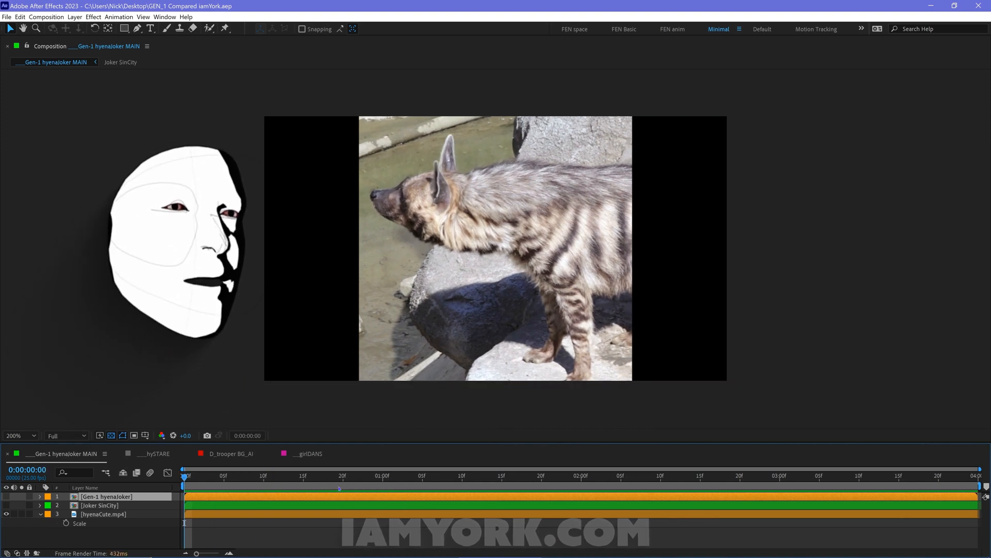
pyautogui.click(540, 475)
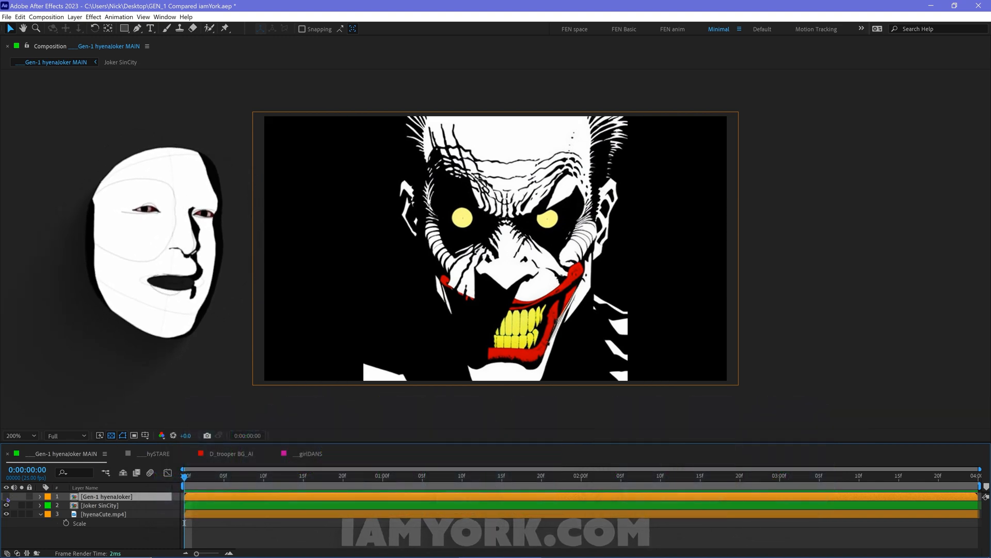
# Reveal the Gen-1 hyenaJoker layer so the comic-styled hyena covers the frame
pyautogui.click(262, 476)
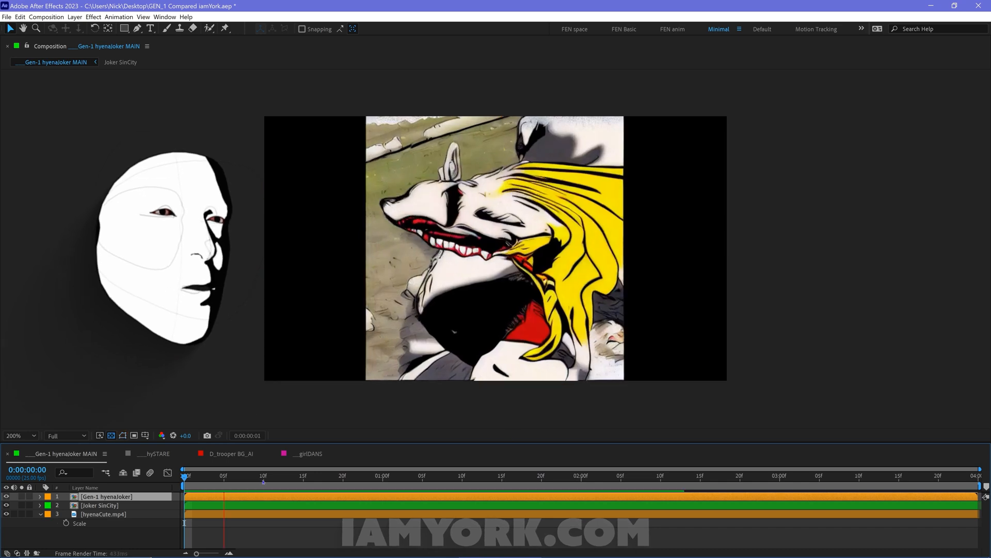
pyautogui.click(623, 475)
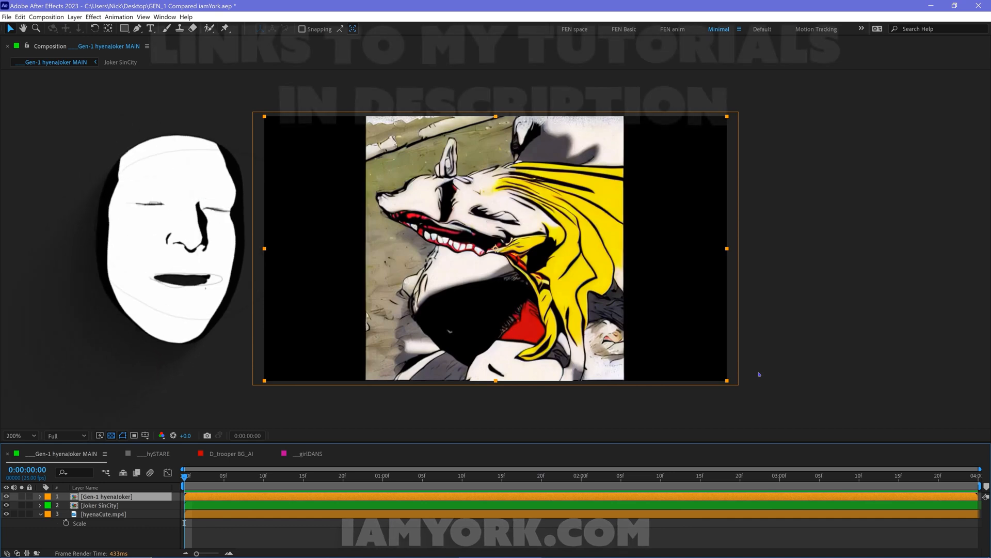
pyautogui.click(349, 475)
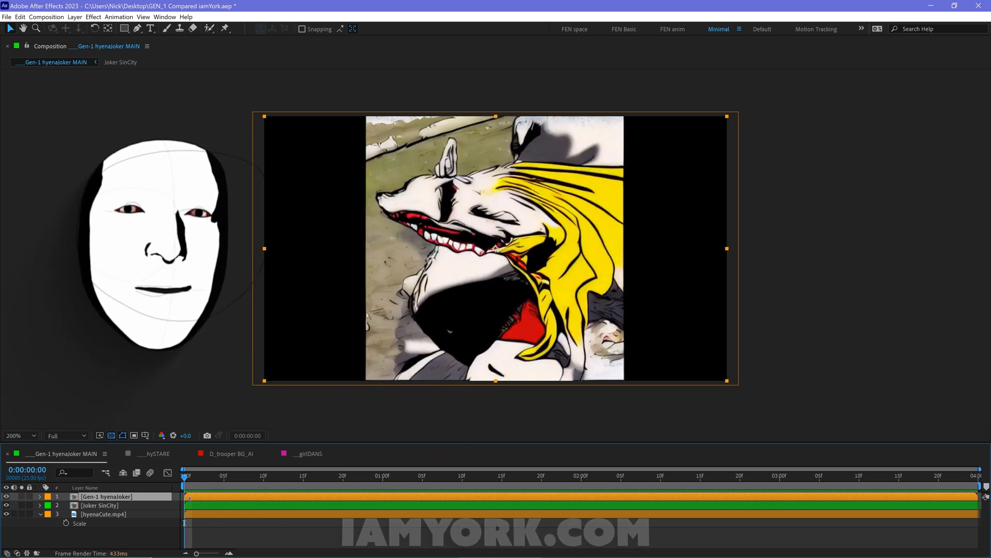
# Hide the Gen-1 and Joker layers, then switch to the hySTARE rooster composition
pyautogui.click(287, 475)
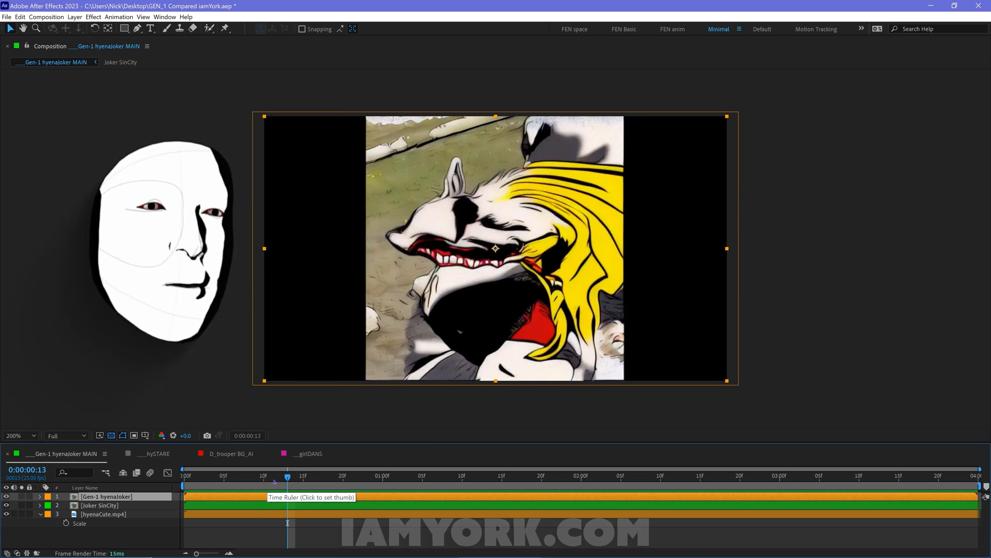
pyautogui.click(183, 475)
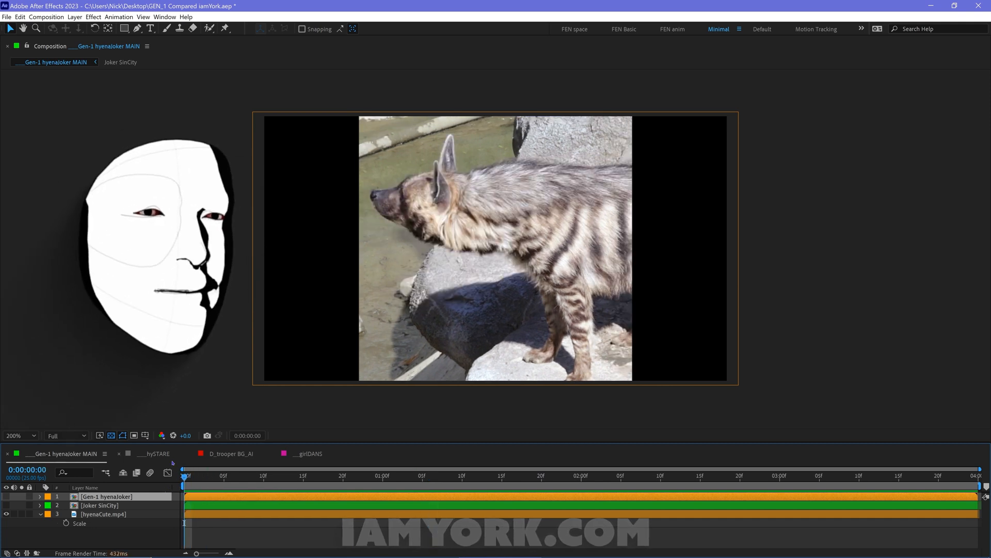
pyautogui.click(154, 454)
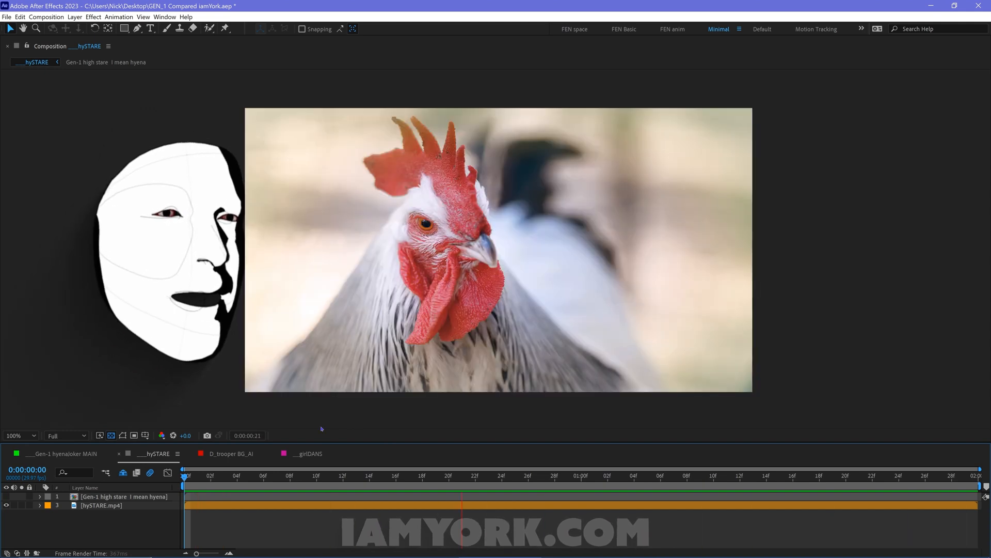
# Show the Gen-1 high stare layer, scrub near frame 17, then open D_trooper BG_AI
pyautogui.click(196, 475)
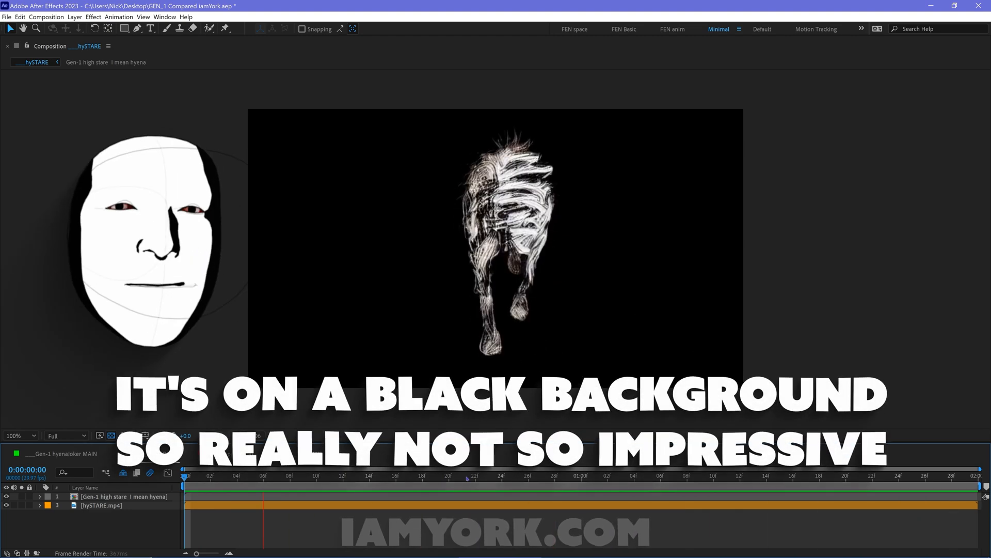
pyautogui.click(263, 476)
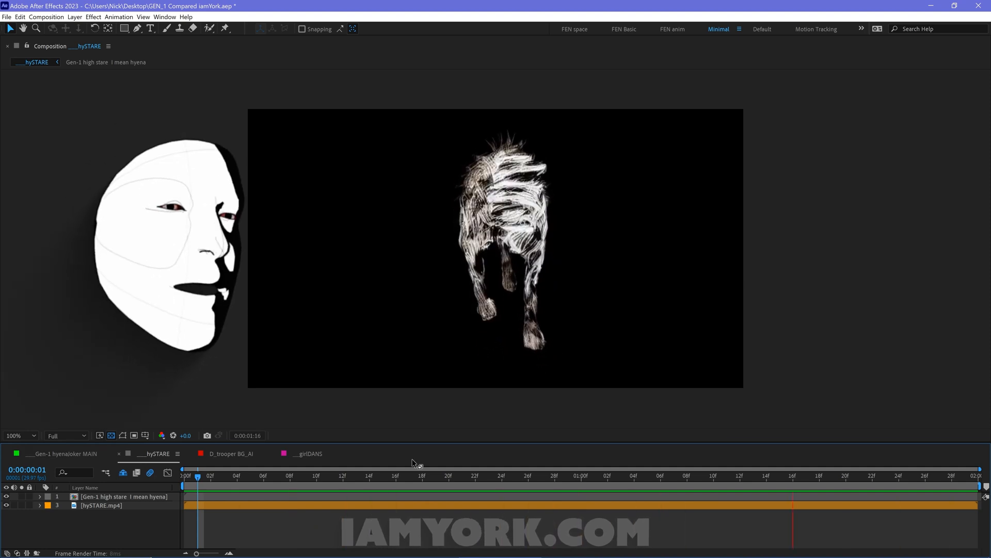
pyautogui.click(410, 475)
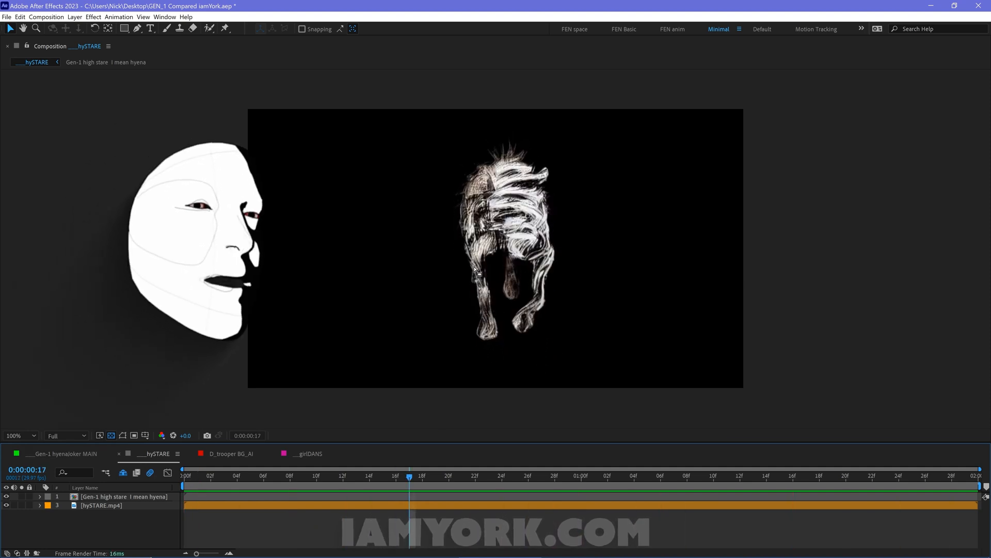
pyautogui.click(198, 475)
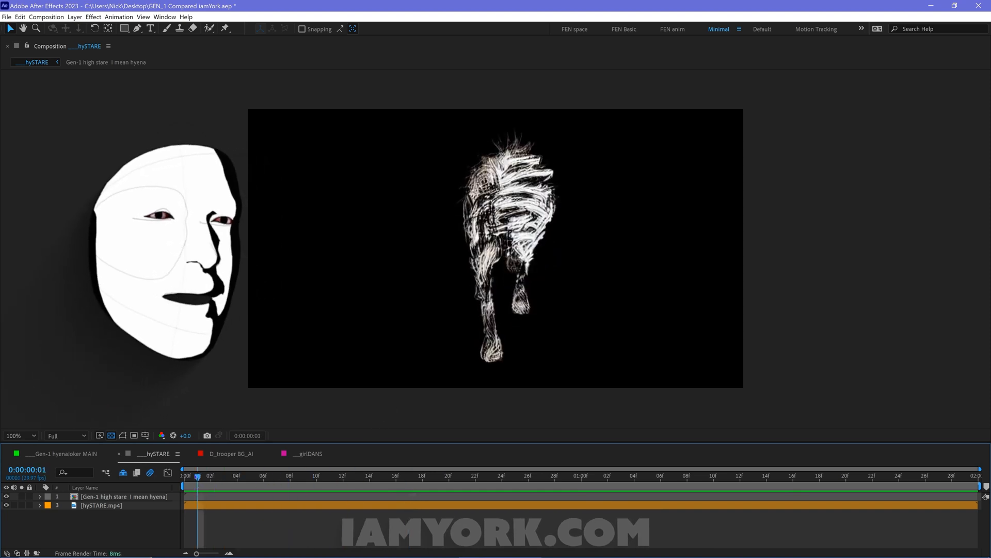
pyautogui.click(197, 475)
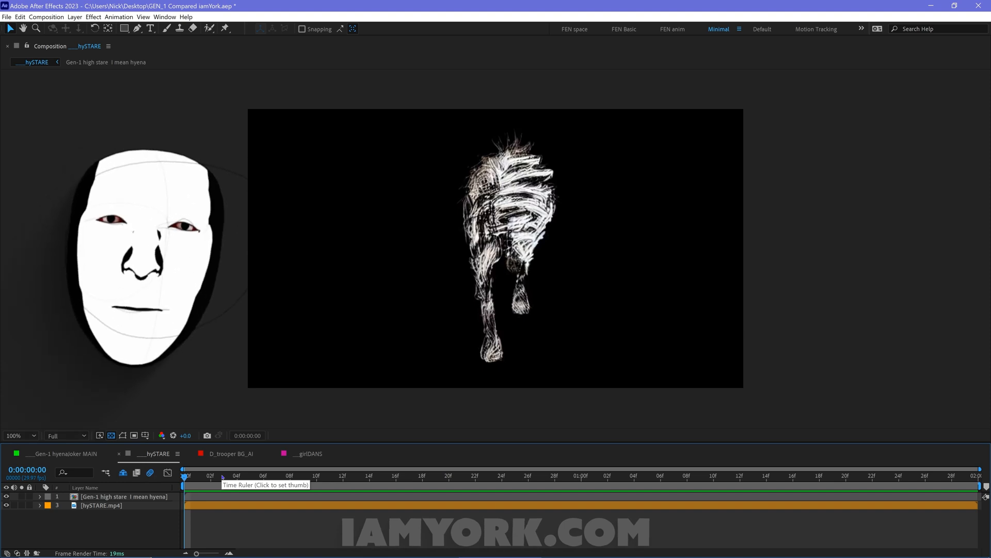
pyautogui.click(262, 476)
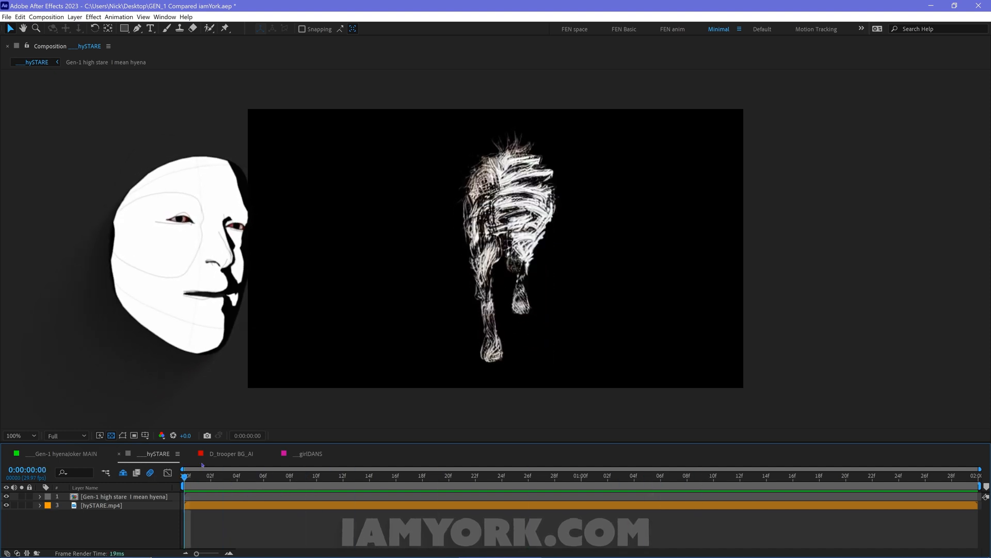
pyautogui.click(231, 454)
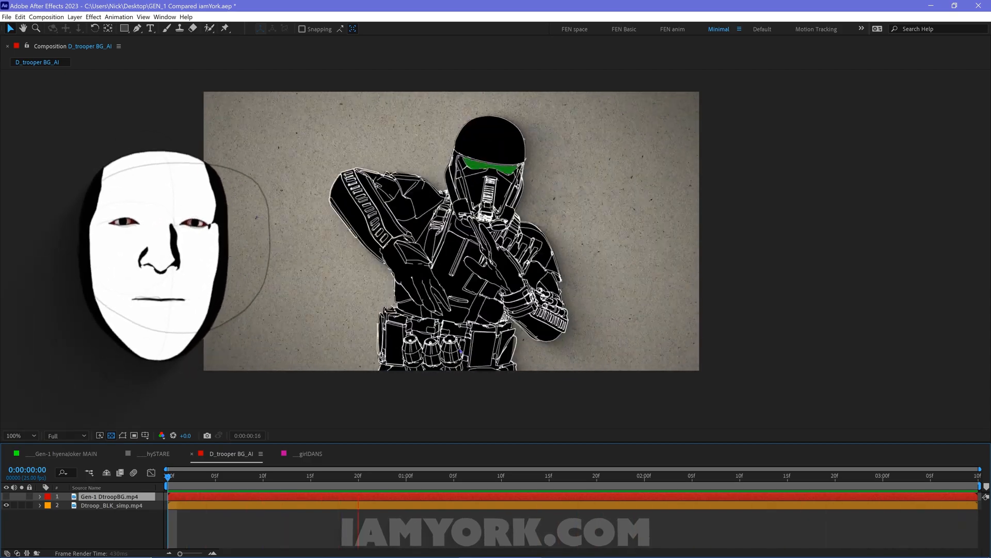
# Preview the original trooper clip and reveal the Gen-1 DtroopBG lava layer above it
pyautogui.click(366, 475)
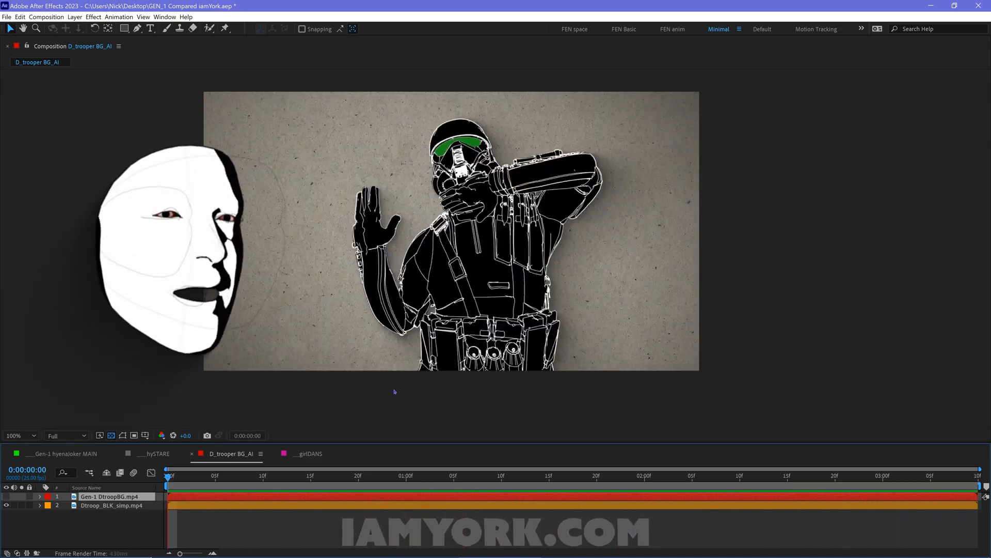
pyautogui.click(262, 476)
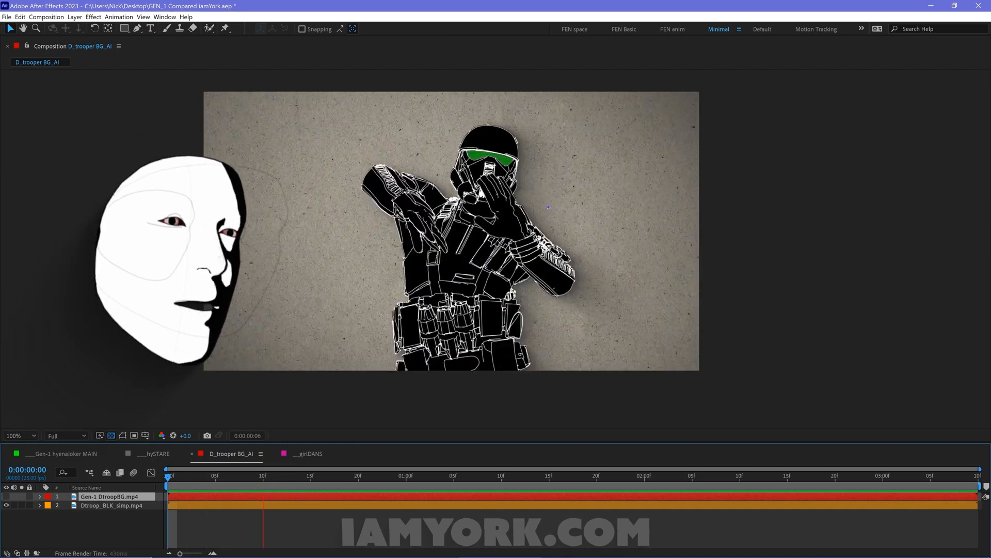
pyautogui.click(243, 475)
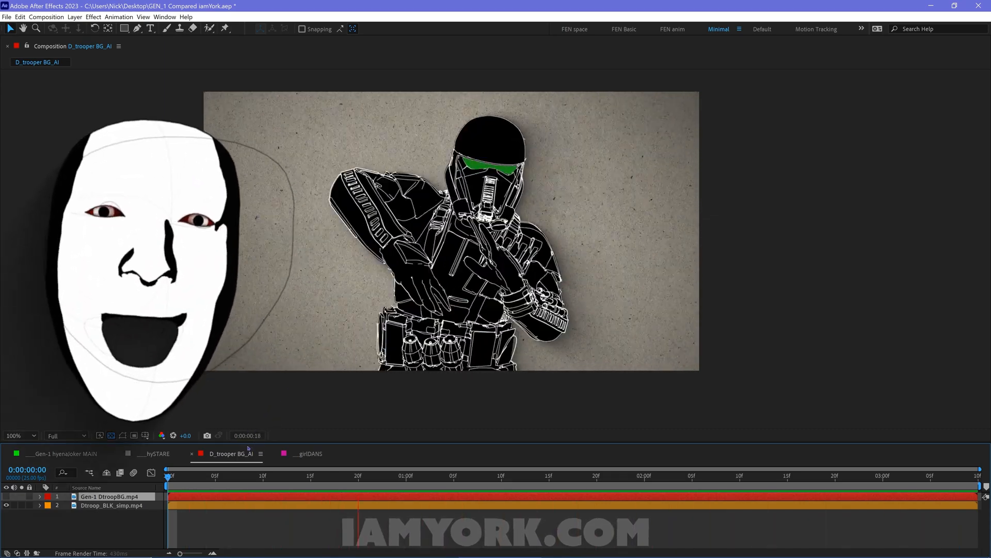
pyautogui.click(236, 476)
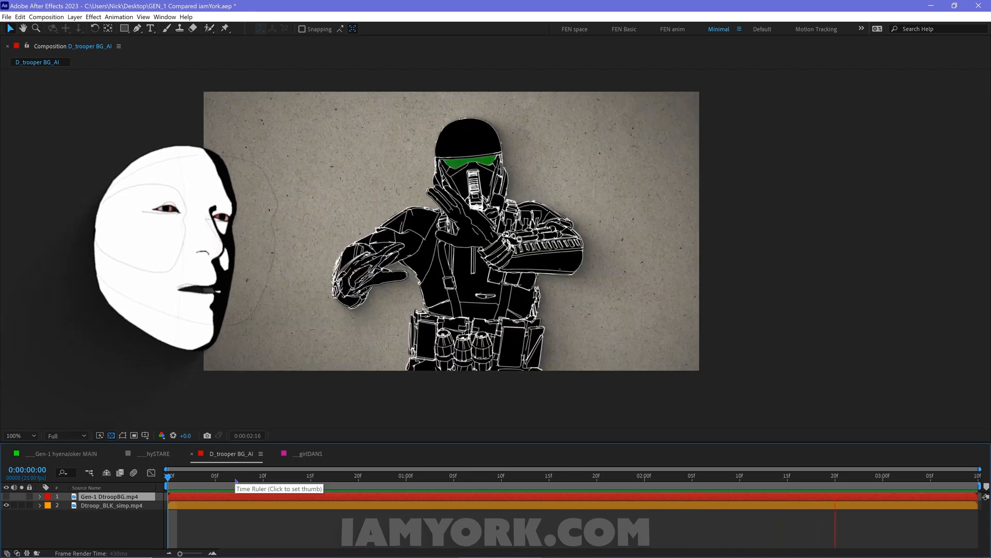
pyautogui.click(202, 476)
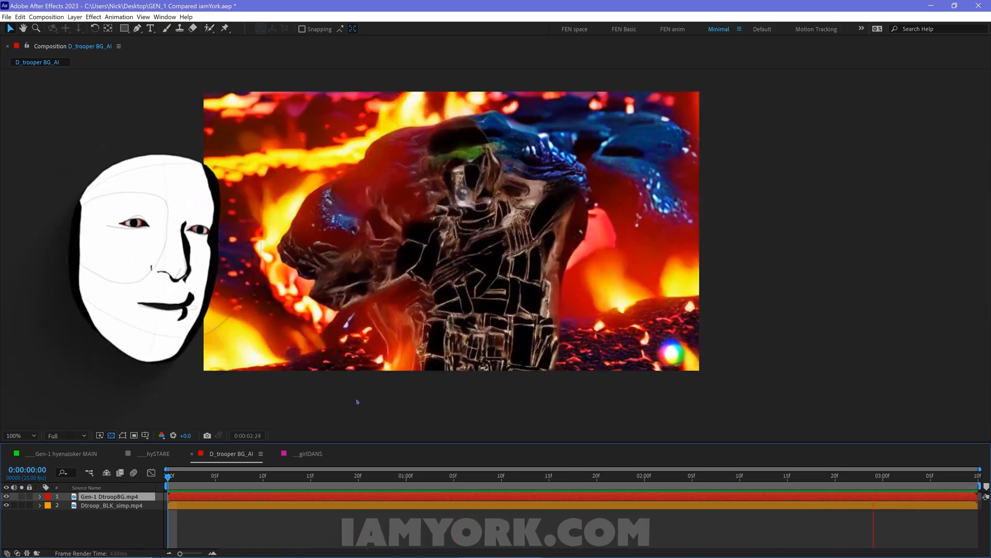
pyautogui.click(261, 475)
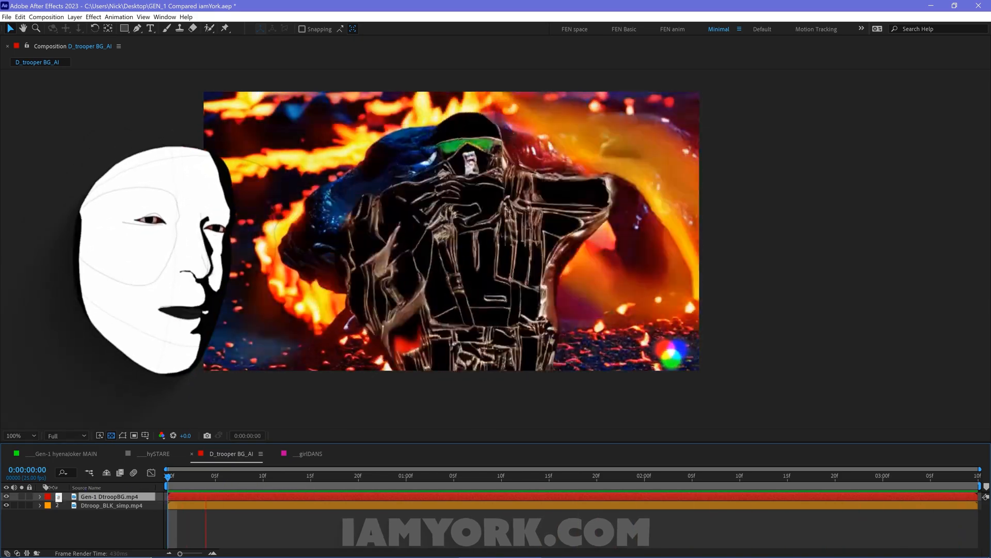
pyautogui.click(200, 476)
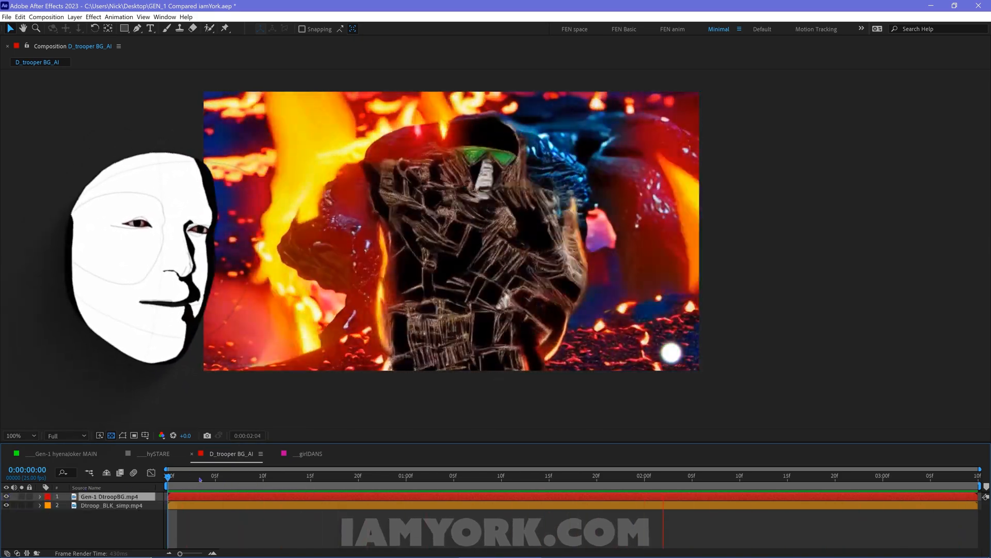
pyautogui.click(484, 475)
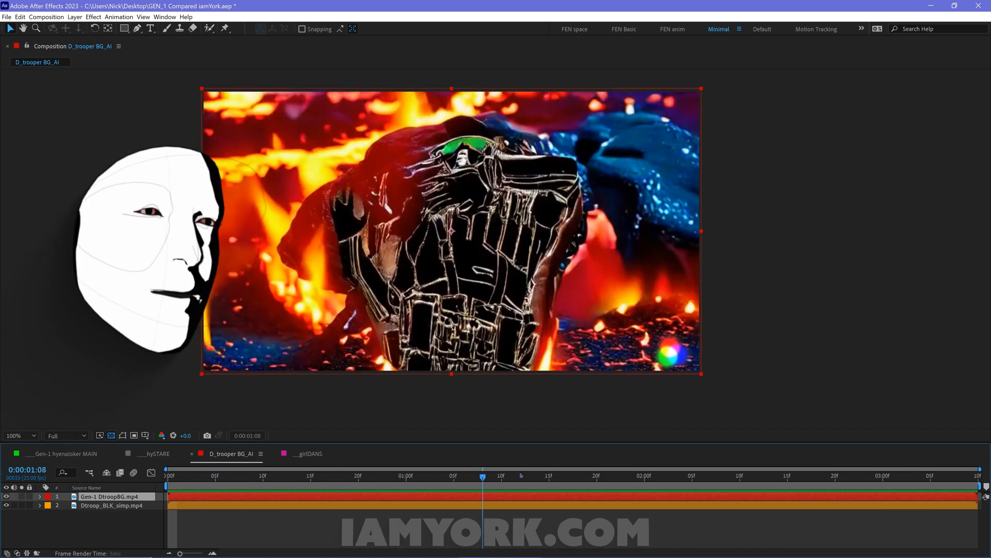
pyautogui.click(169, 475)
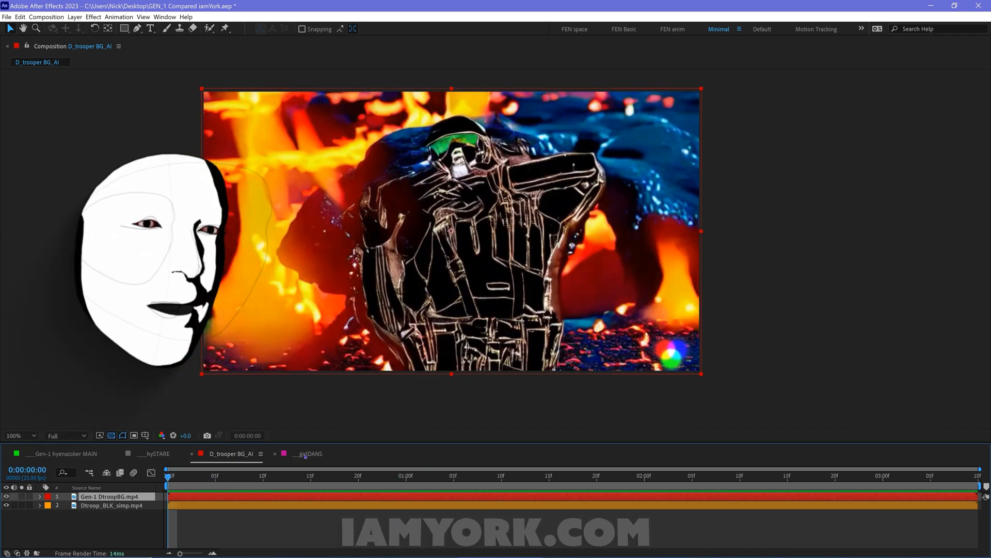
# Open girlDANS, watch the claymation result, then hide it to show the original dancer
pyautogui.click(308, 453)
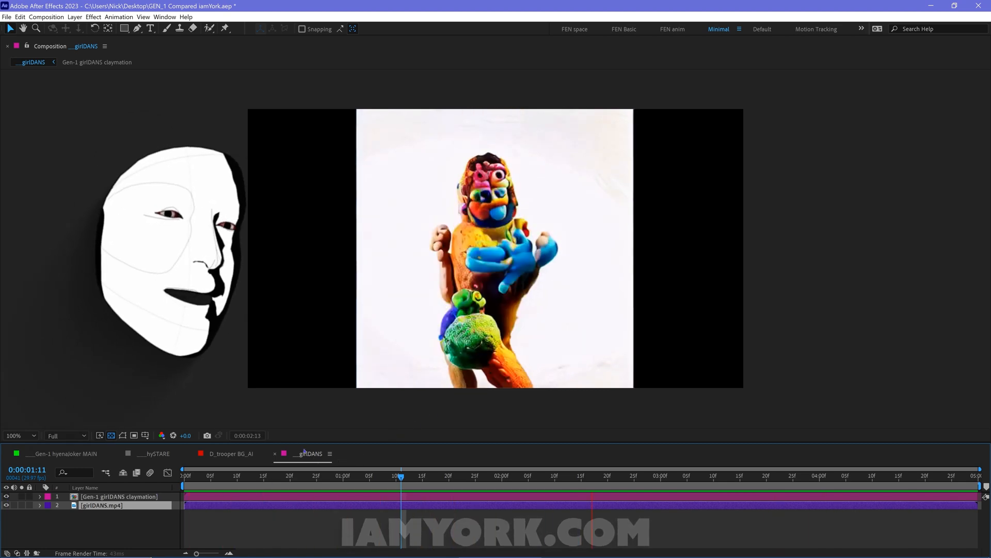
pyautogui.click(272, 475)
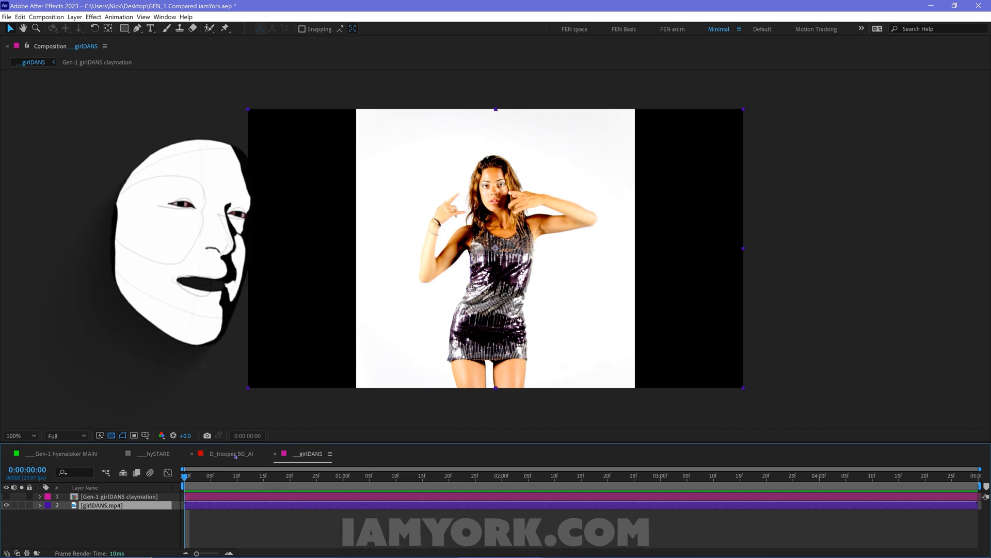
# Play the original girlDANS dance clip, then return to the D_trooper BG_AI composition
pyautogui.click(264, 476)
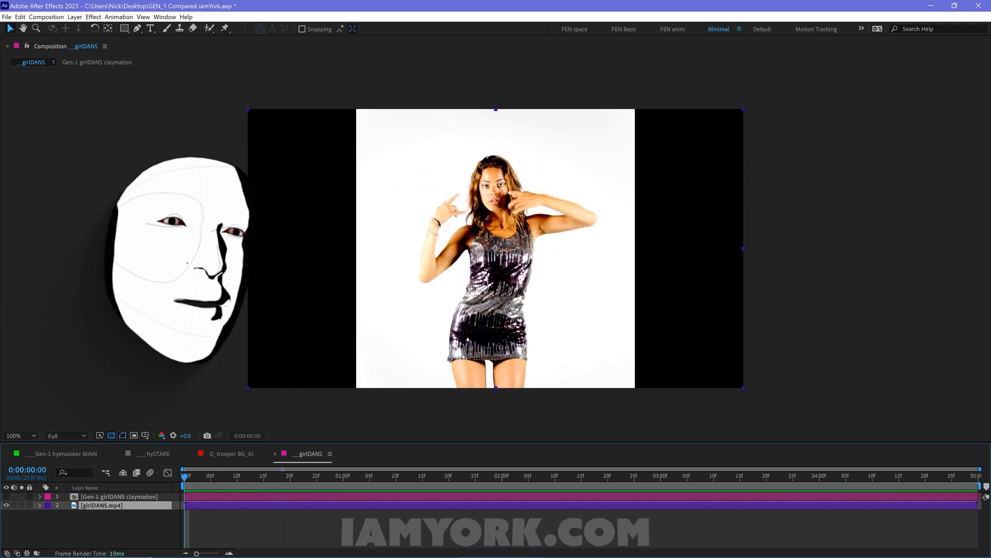
pyautogui.click(207, 475)
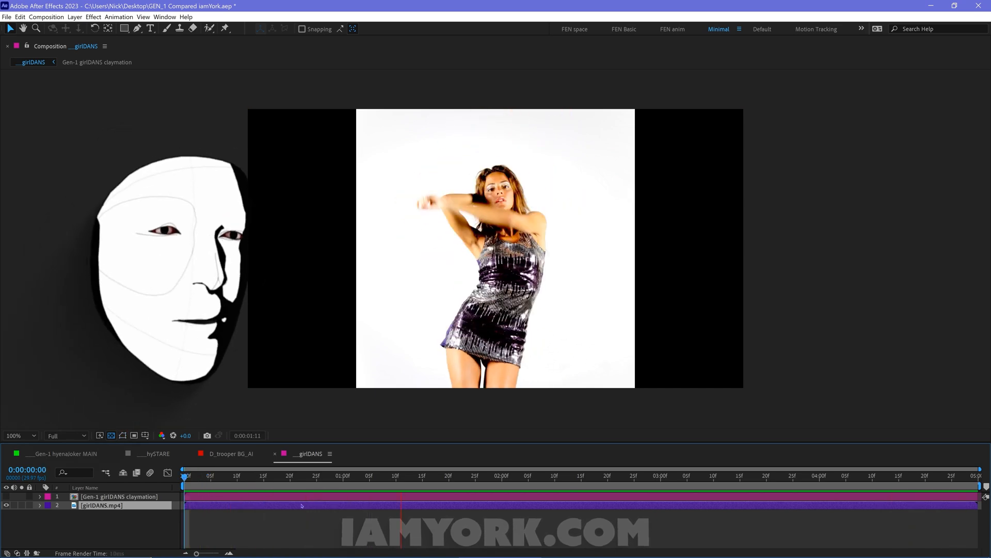
pyautogui.click(232, 453)
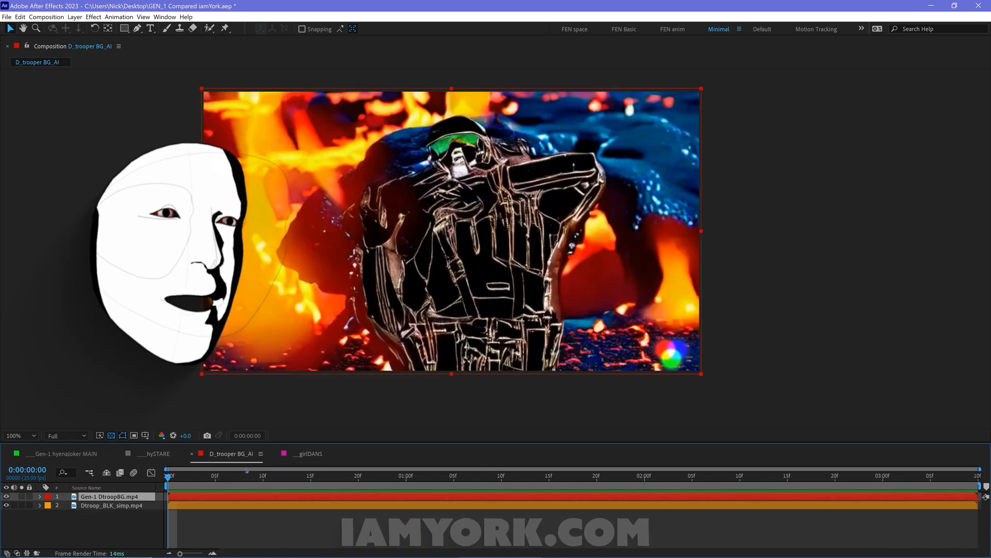